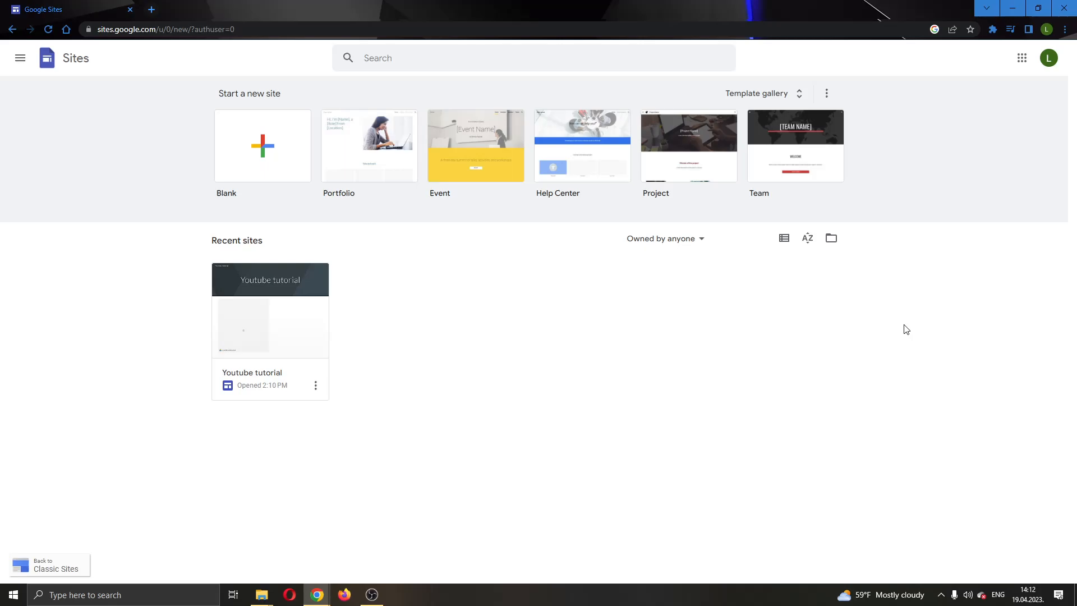
{"action": "mouse_move", "coordinate": [967, 322]}
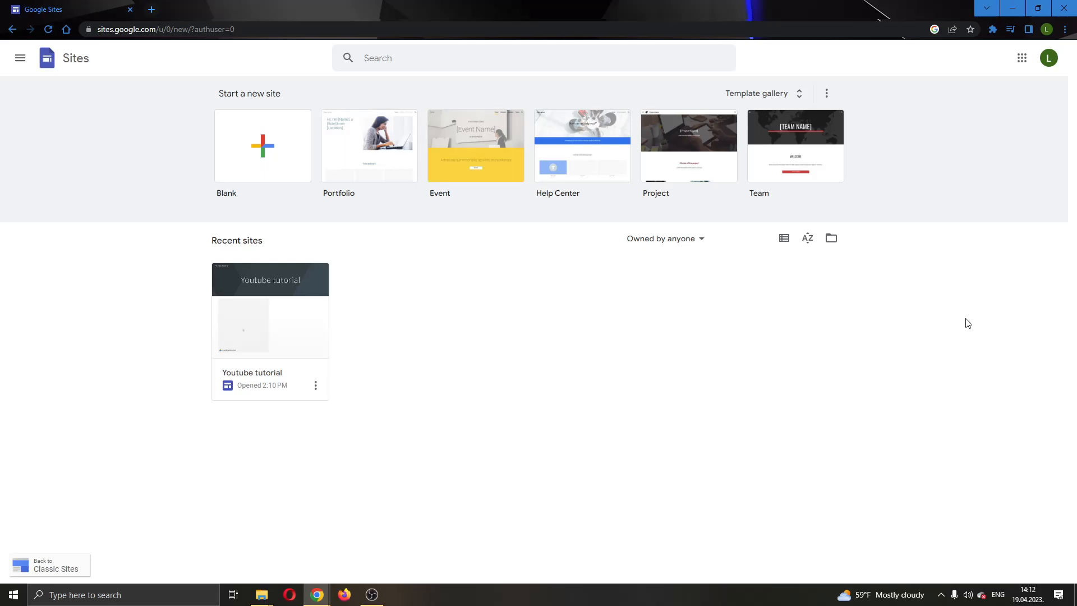
{"action": "mouse_move", "coordinate": [967, 347]}
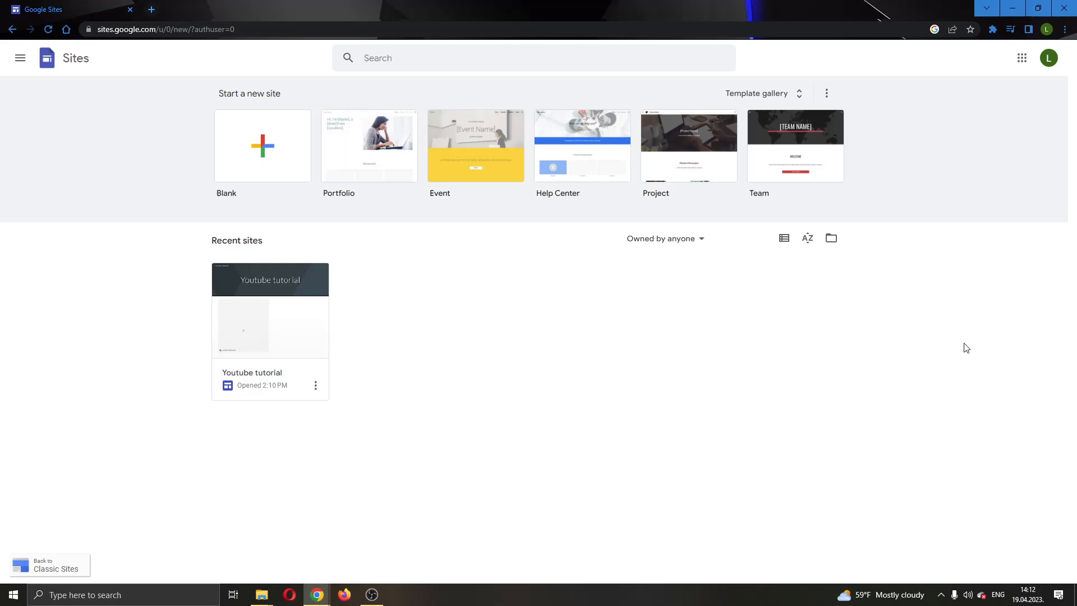
{"action": "mouse_move", "coordinate": [930, 322]}
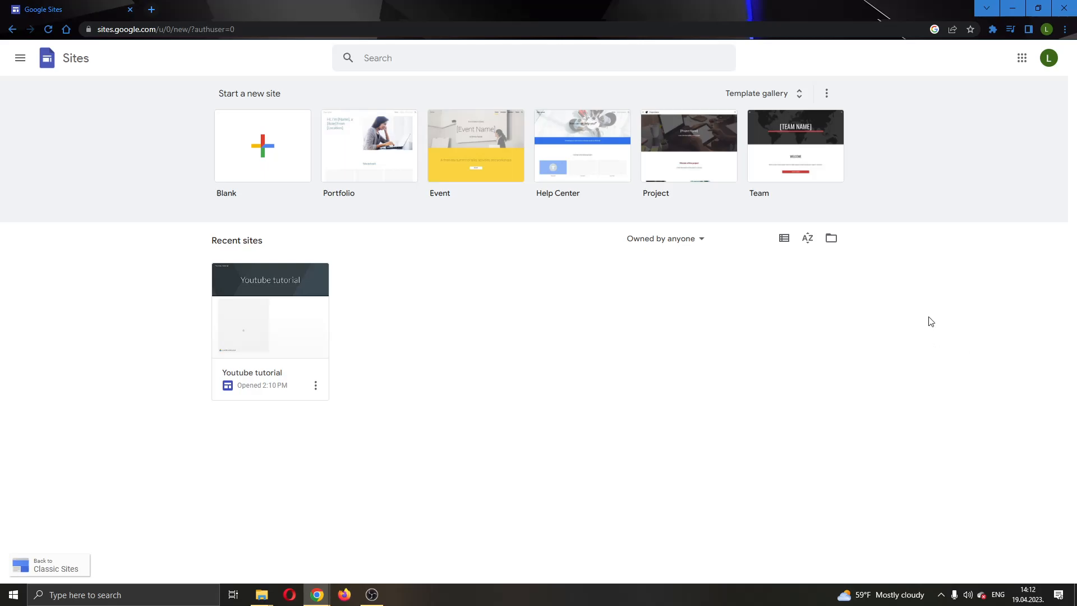
{"action": "mouse_move", "coordinate": [747, 415]}
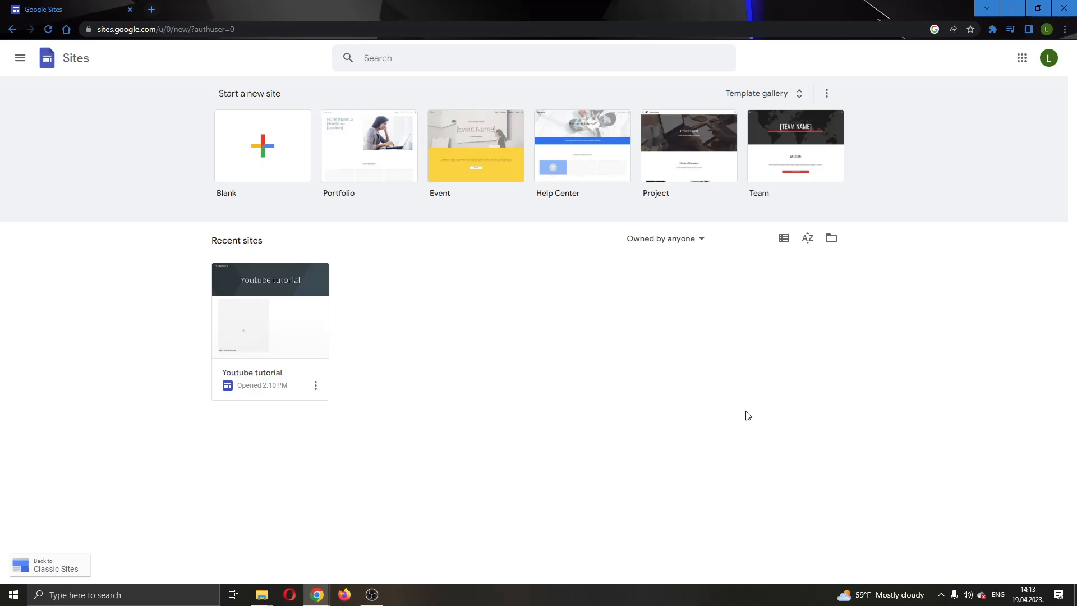
{"action": "mouse_move", "coordinate": [723, 458]}
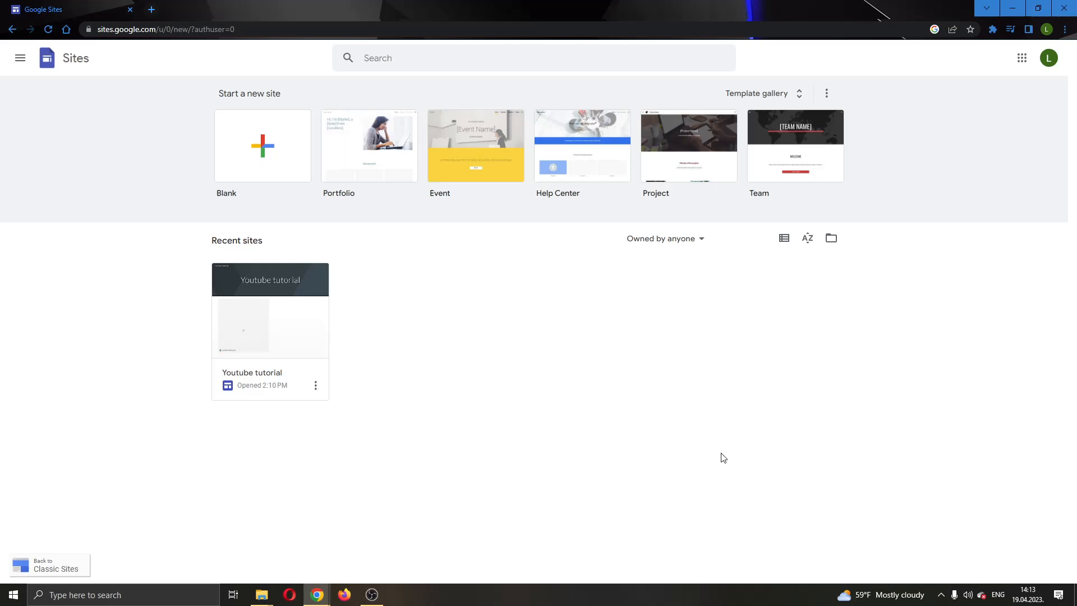
{"action": "mouse_move", "coordinate": [757, 430]}
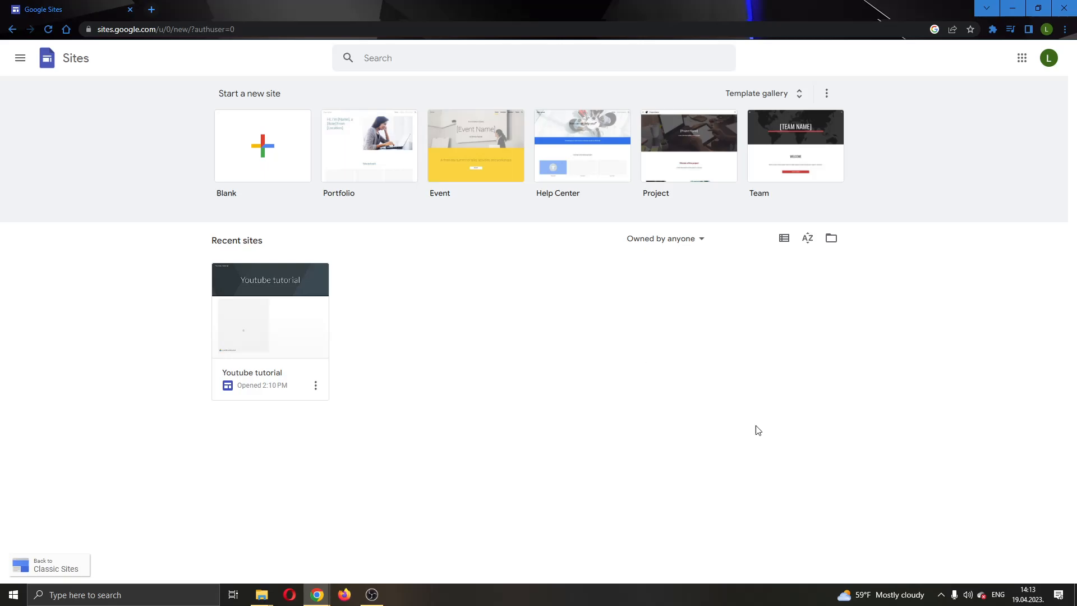
{"action": "mouse_move", "coordinate": [174, 139]}
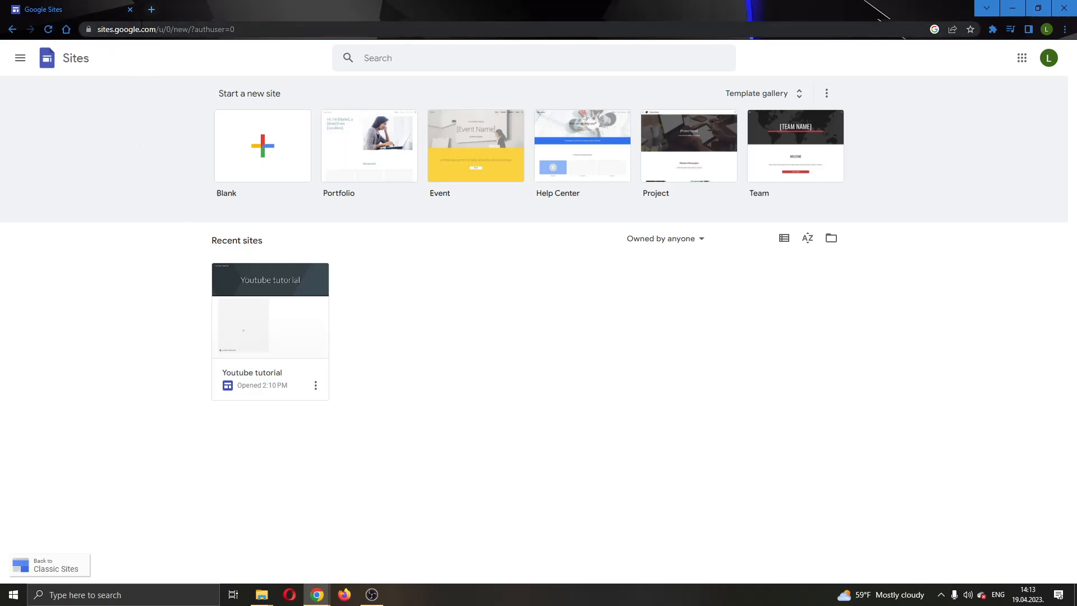
{"action": "mouse_move", "coordinate": [661, 198]}
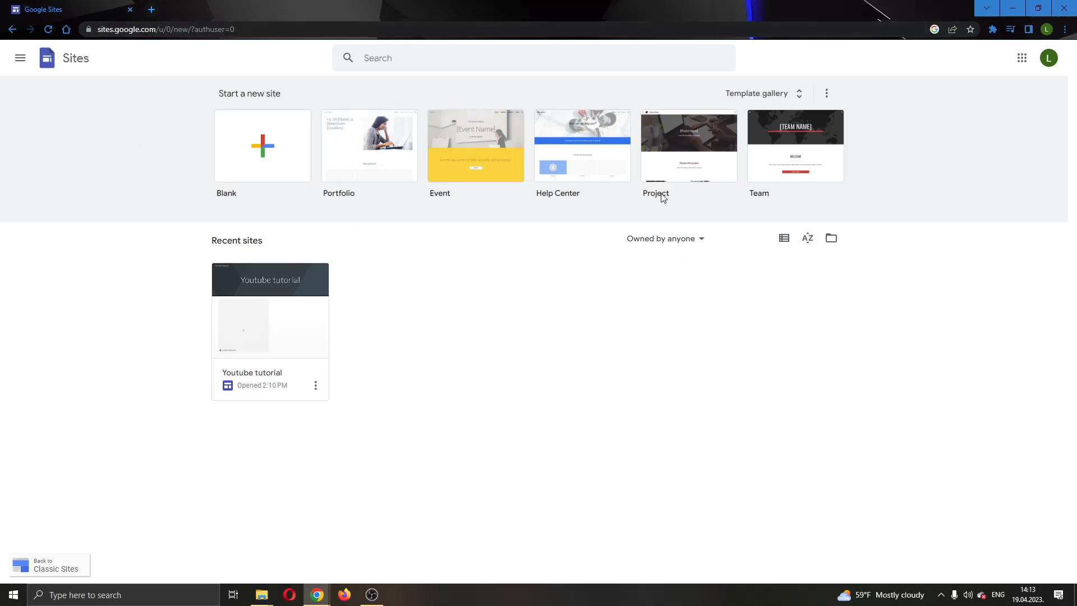
{"action": "mouse_move", "coordinate": [626, 273]}
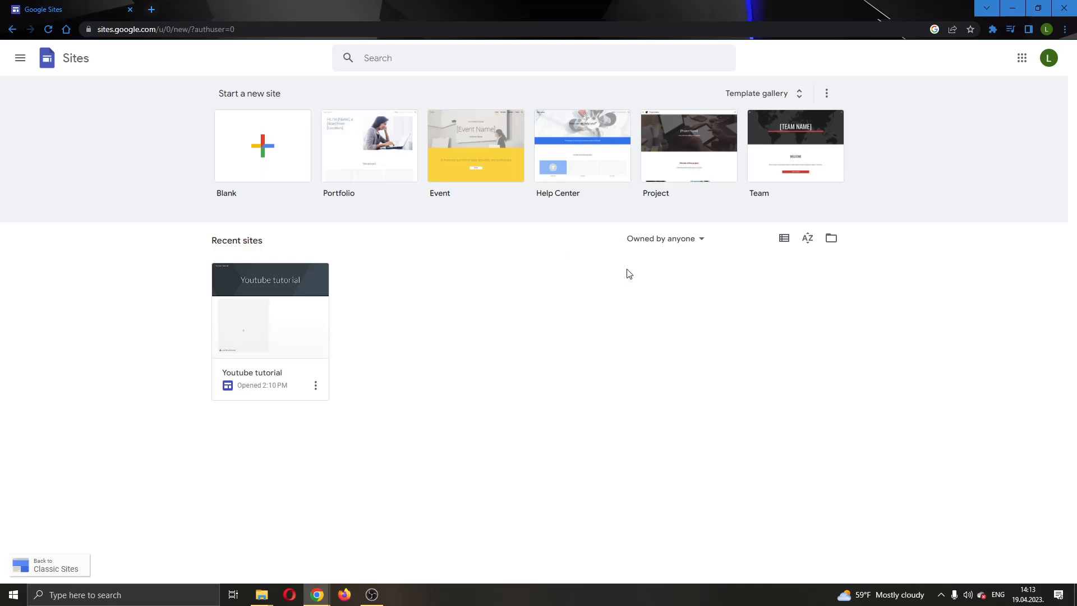
{"action": "mouse_move", "coordinate": [142, 200]}
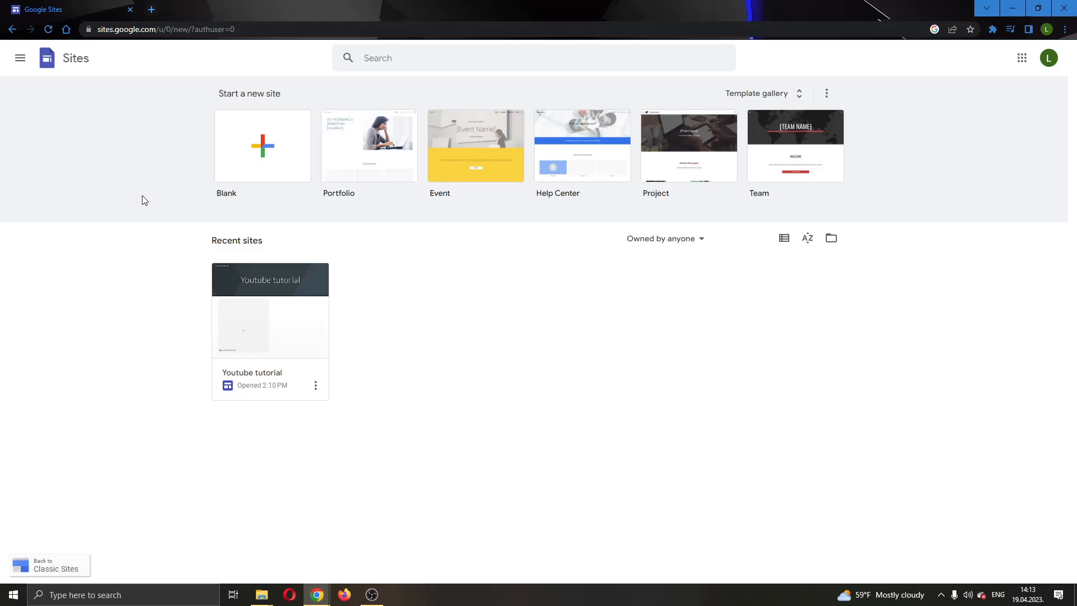
{"action": "mouse_move", "coordinate": [611, 69]}
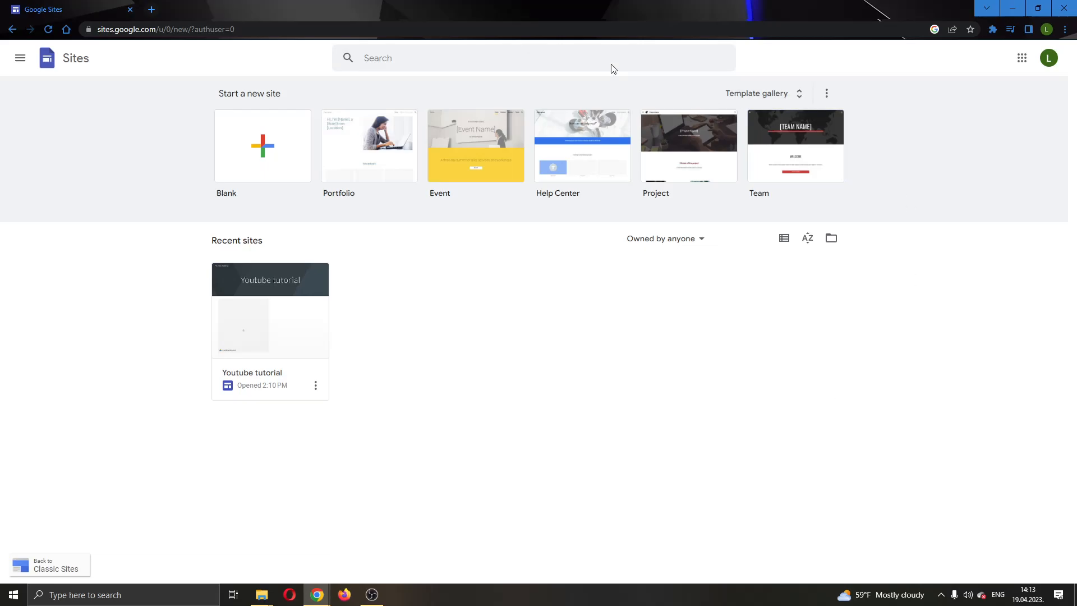
{"action": "mouse_move", "coordinate": [410, 131]}
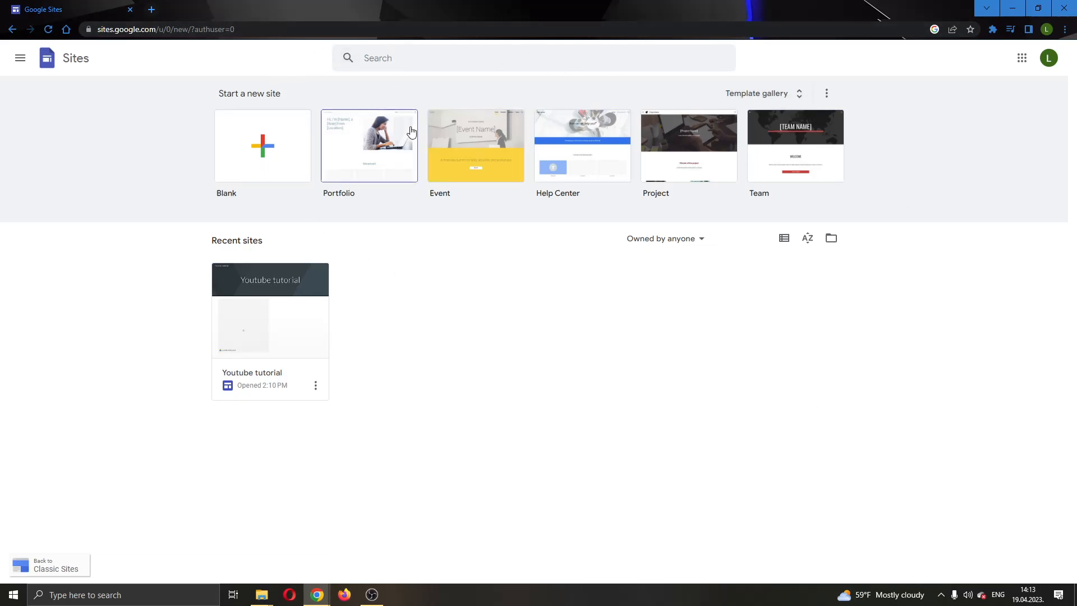
{"action": "mouse_move", "coordinate": [234, 252]}
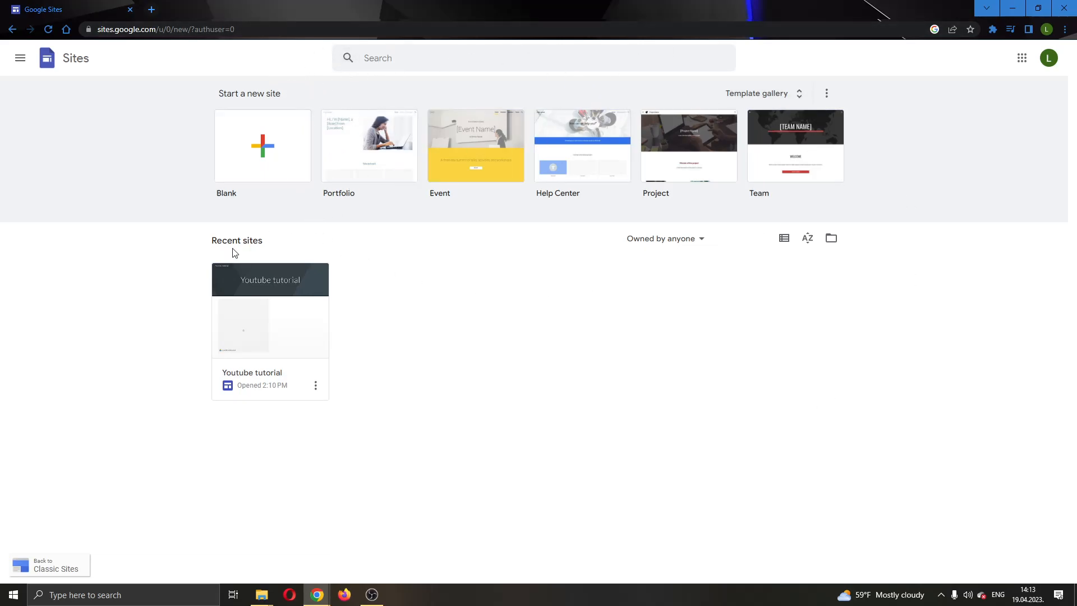
{"action": "mouse_move", "coordinate": [305, 324]}
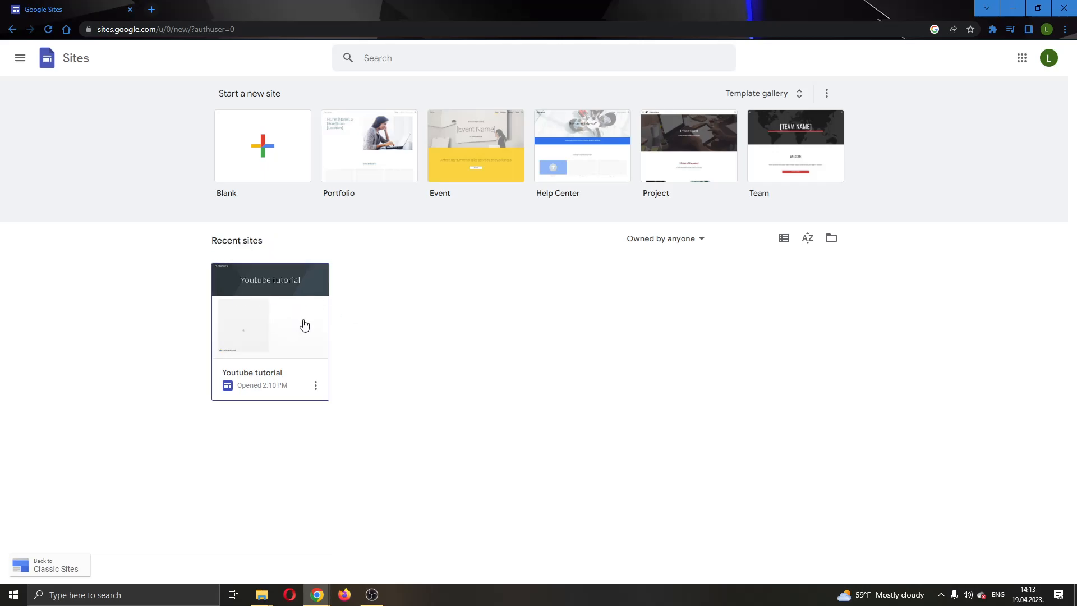
{"action": "mouse_move", "coordinate": [349, 315]}
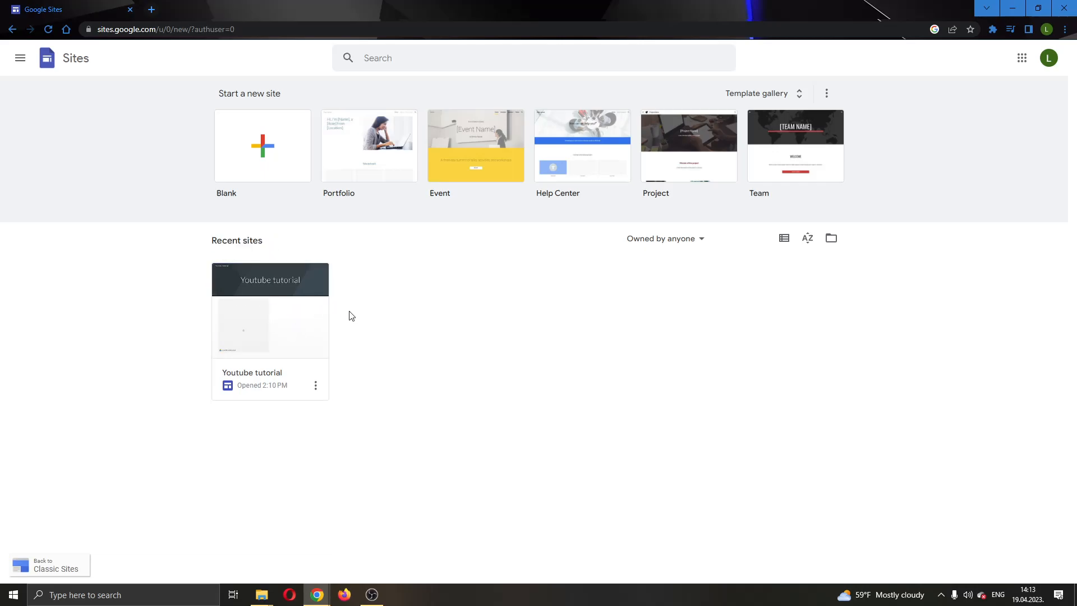
{"action": "mouse_move", "coordinate": [327, 309]}
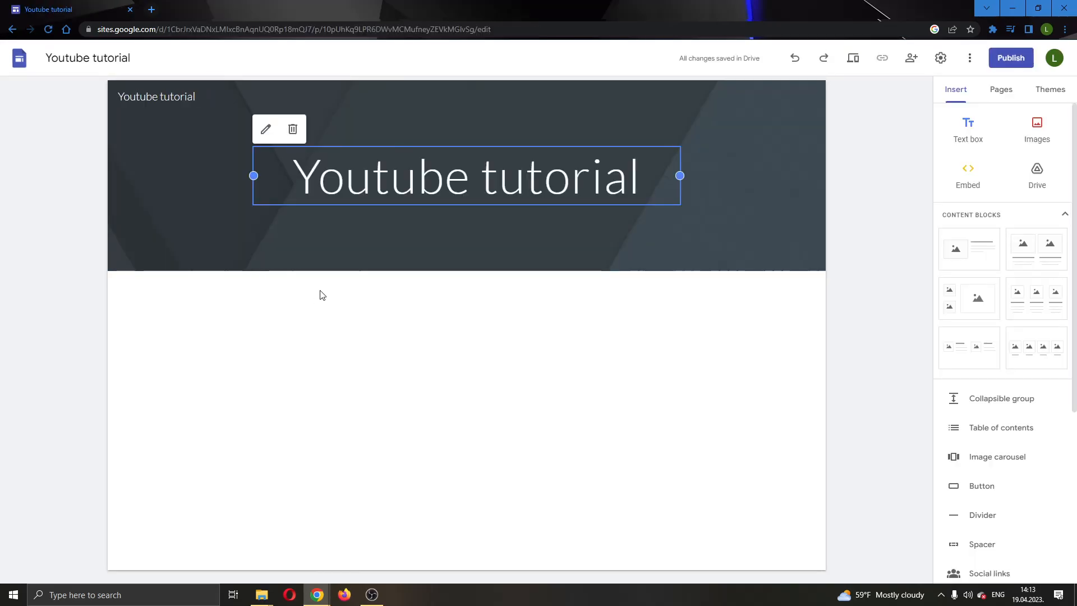
- Open the Drive browser from the Insert panel and scroll My Drive past the folders to the files
{"action": "left_click", "coordinate": [298, 375]}
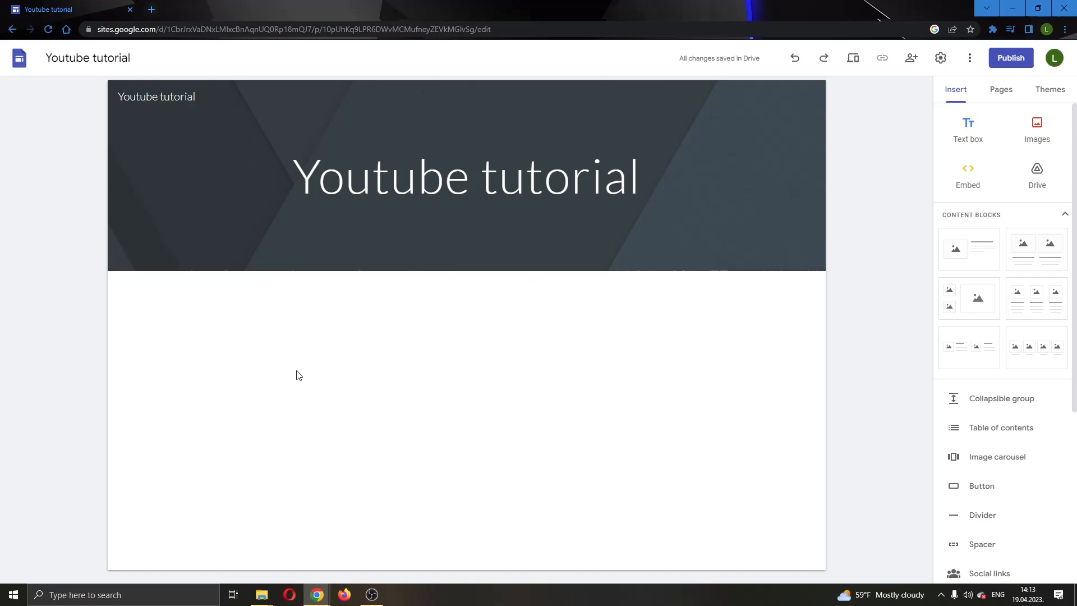
{"action": "mouse_move", "coordinate": [381, 449]}
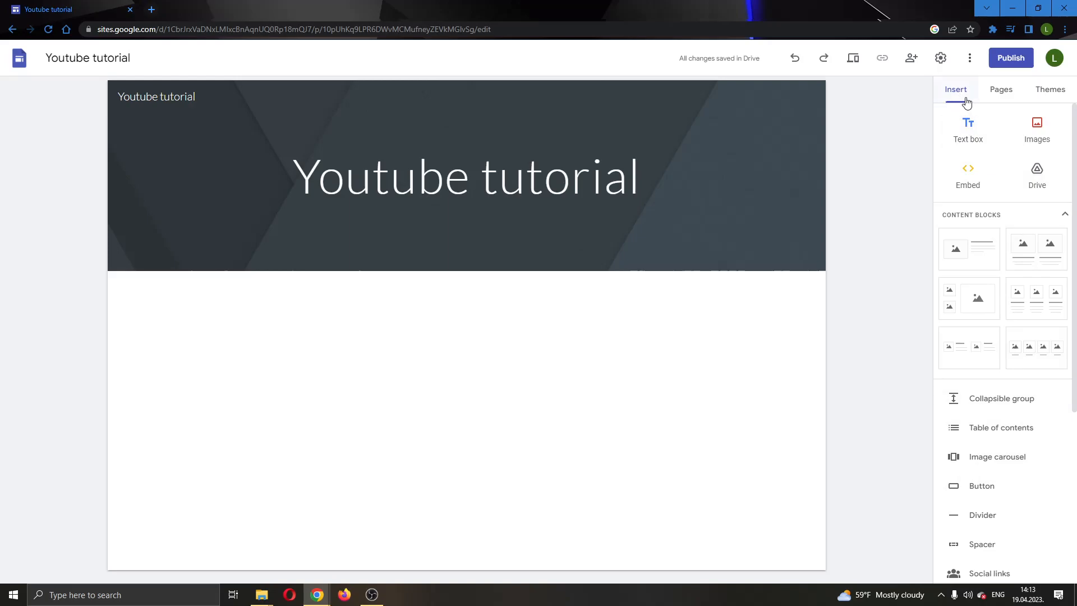
{"action": "mouse_move", "coordinate": [968, 172]}
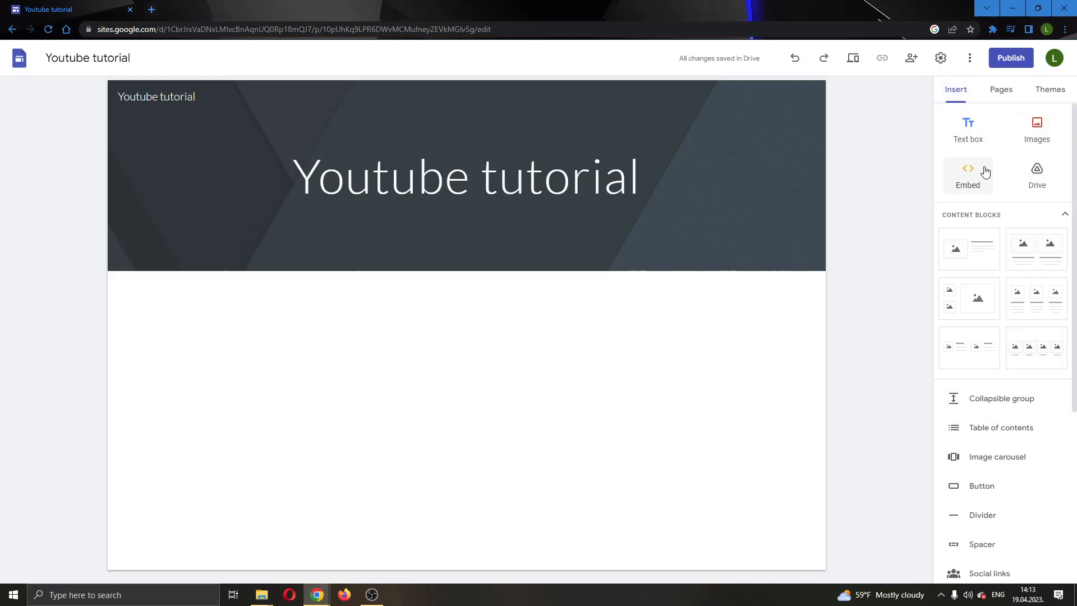
{"action": "mouse_move", "coordinate": [1033, 230]}
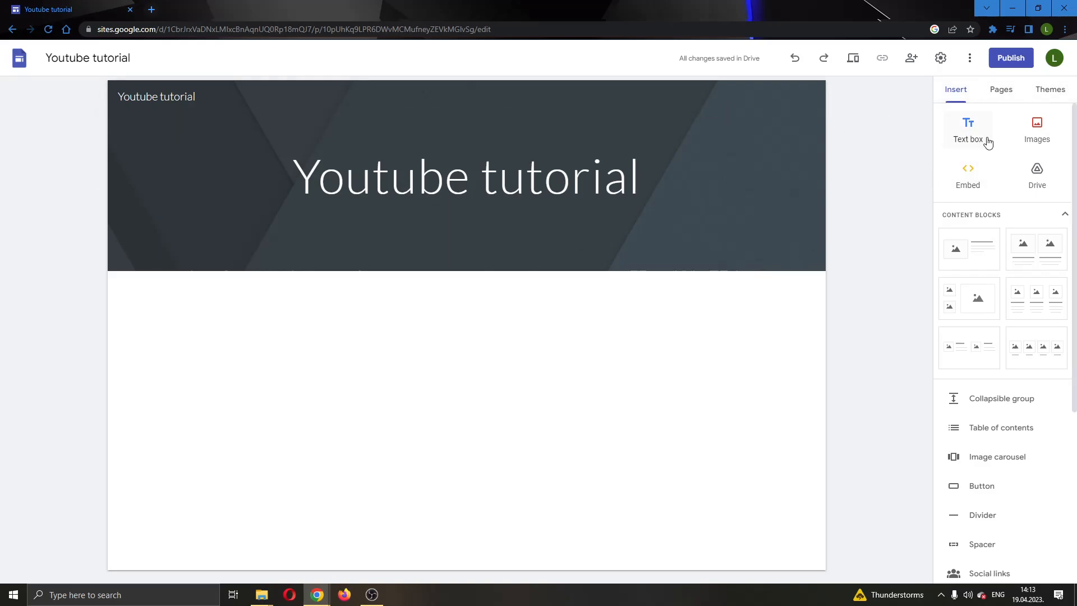
{"action": "mouse_move", "coordinate": [967, 175]}
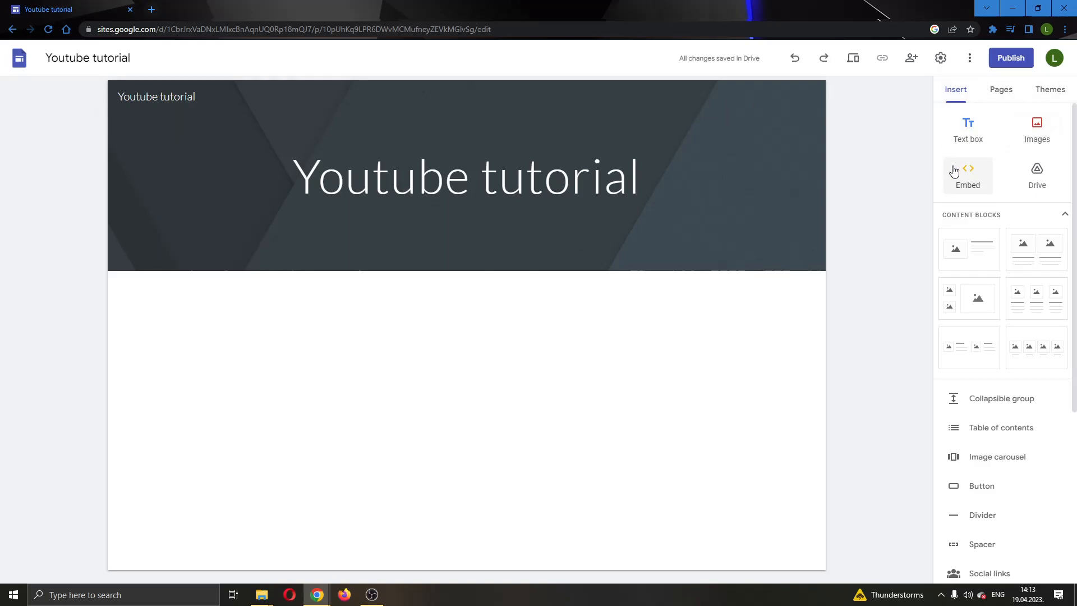
{"action": "mouse_move", "coordinate": [846, 214]}
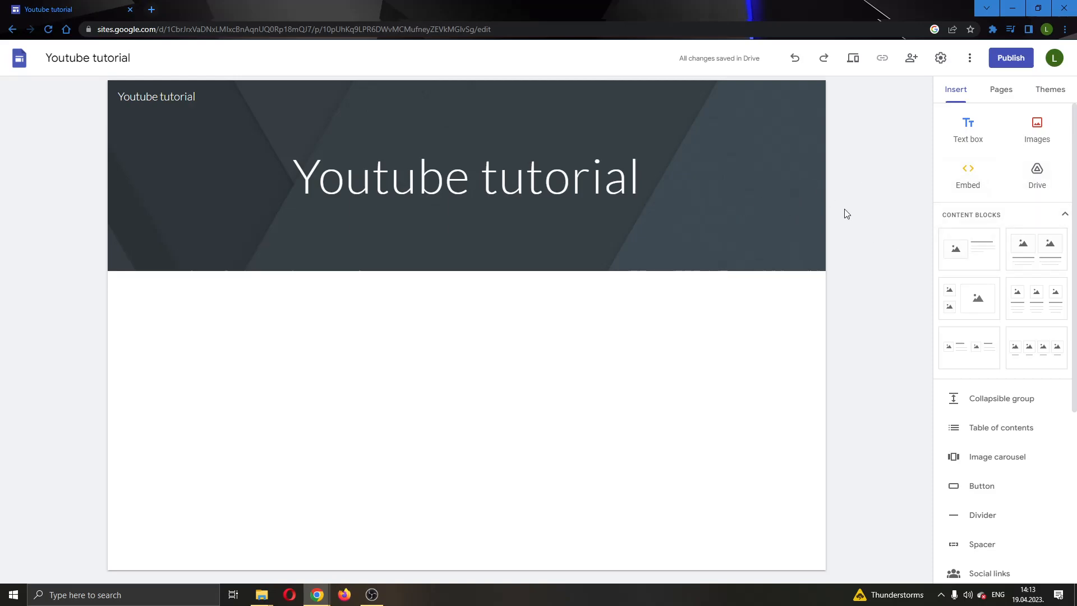
{"action": "mouse_move", "coordinate": [845, 232]}
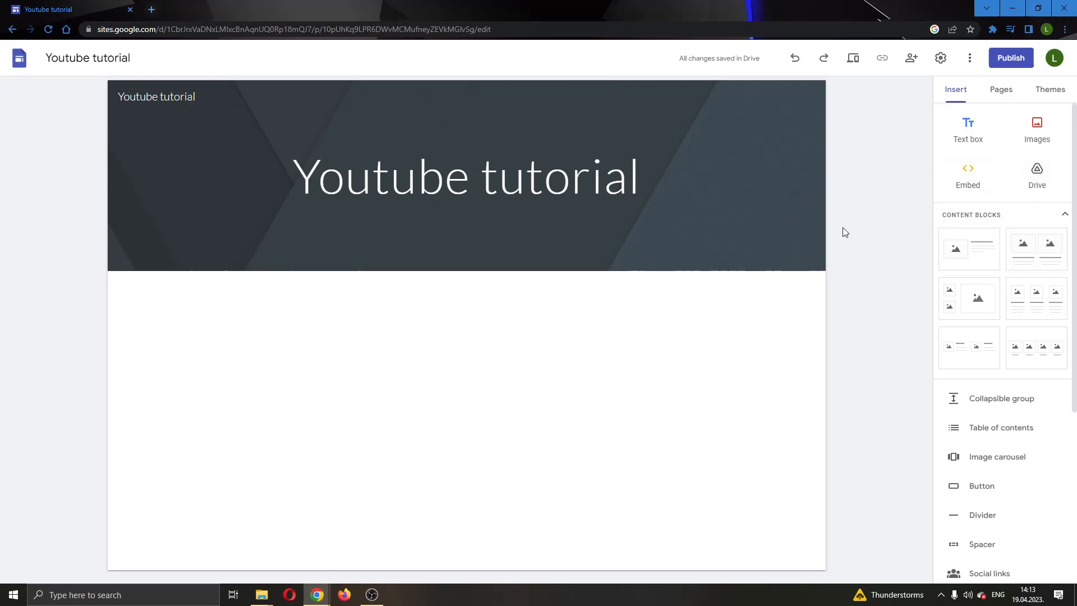
{"action": "mouse_move", "coordinate": [829, 253]}
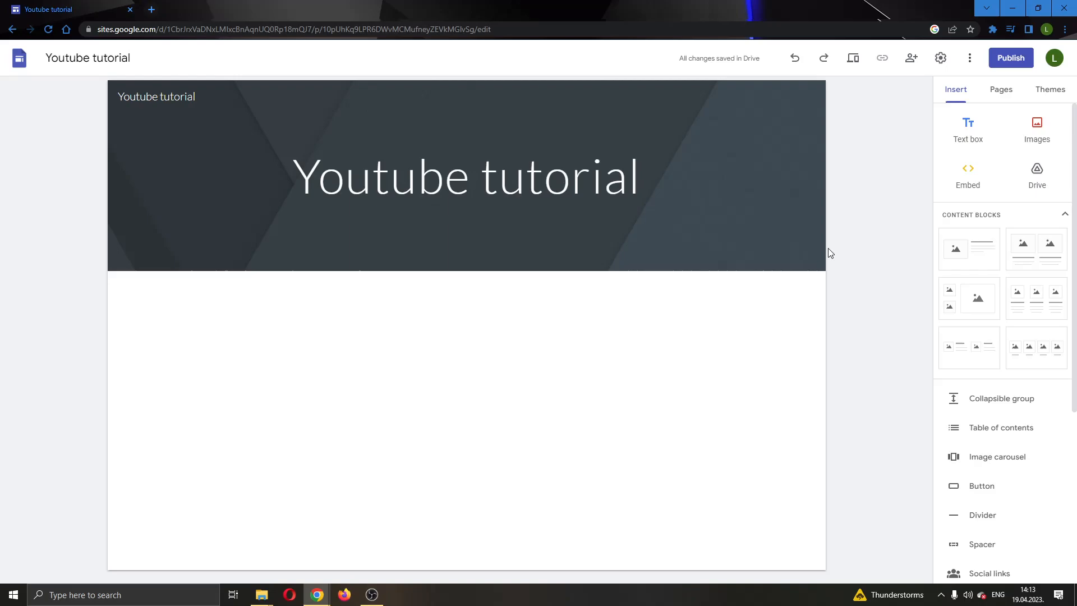
{"action": "left_click", "coordinate": [467, 175]}
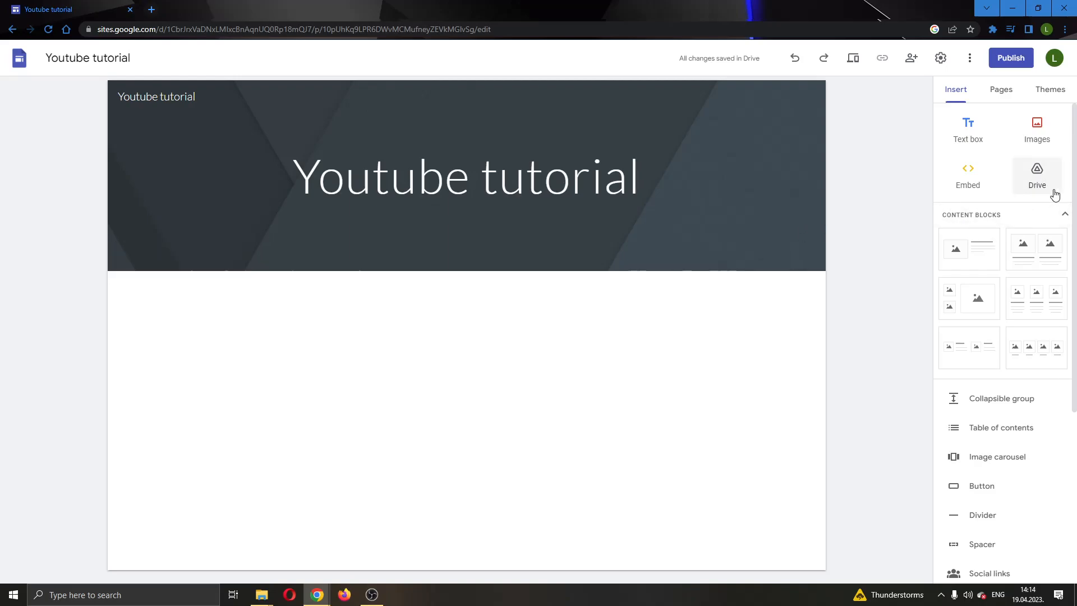
{"action": "left_click", "coordinate": [1035, 175]}
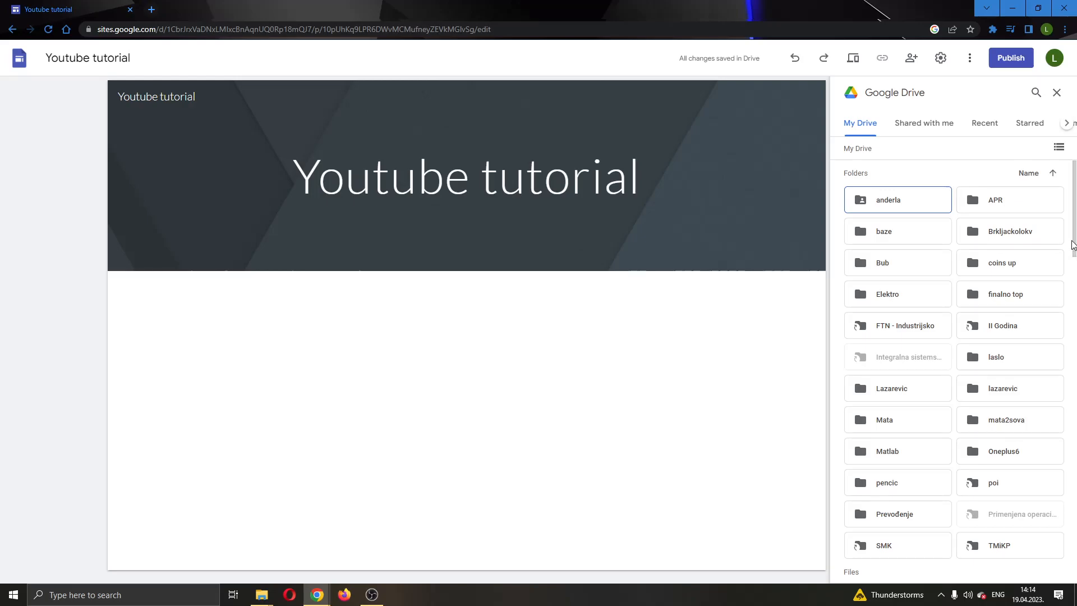
{"action": "scroll", "scroll_direction": "down", "scroll_amount": 3}
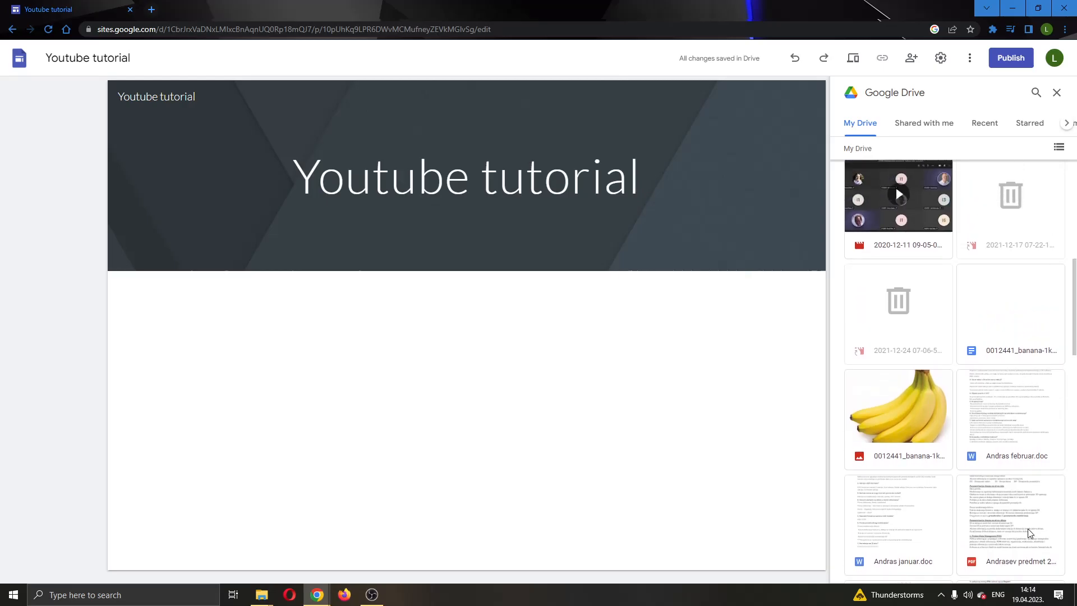
{"action": "scroll", "scroll_direction": "down", "scroll_amount": 3}
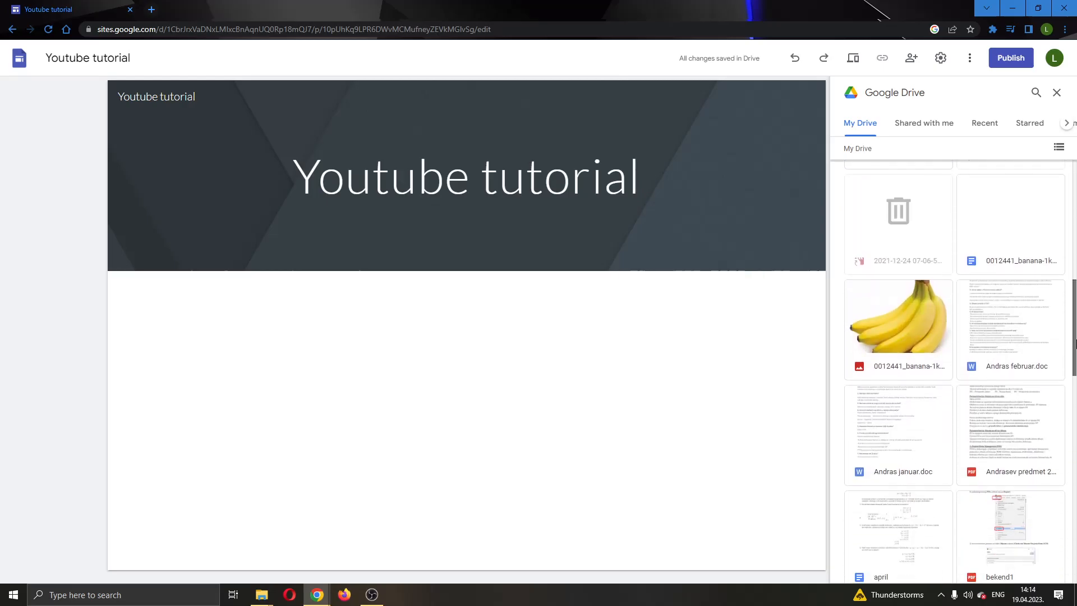
{"action": "scroll", "scroll_direction": "down", "scroll_amount": 3}
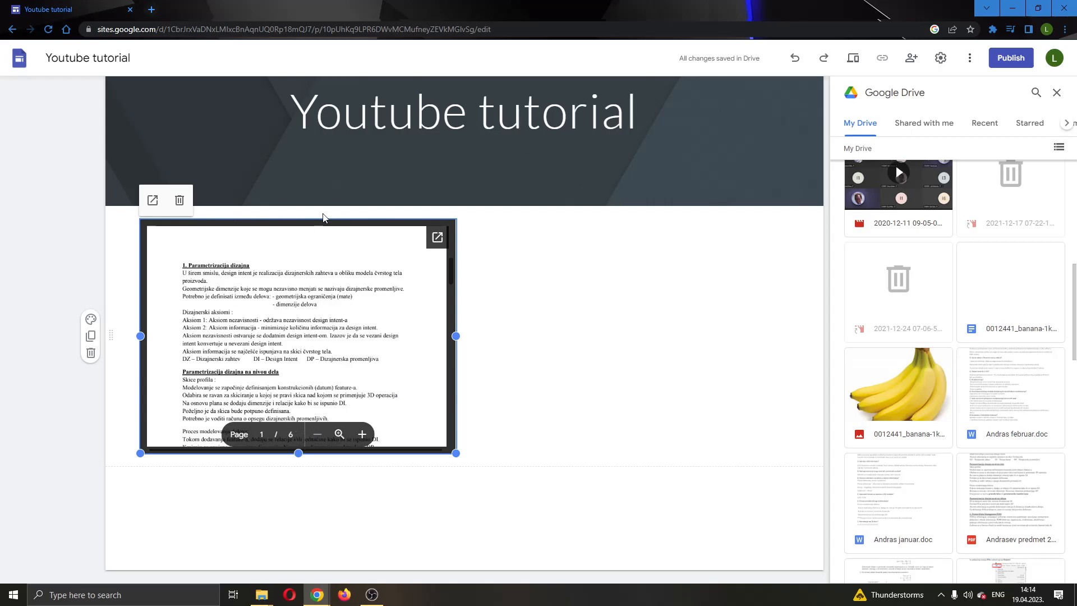
{"action": "mouse_move", "coordinate": [398, 424]}
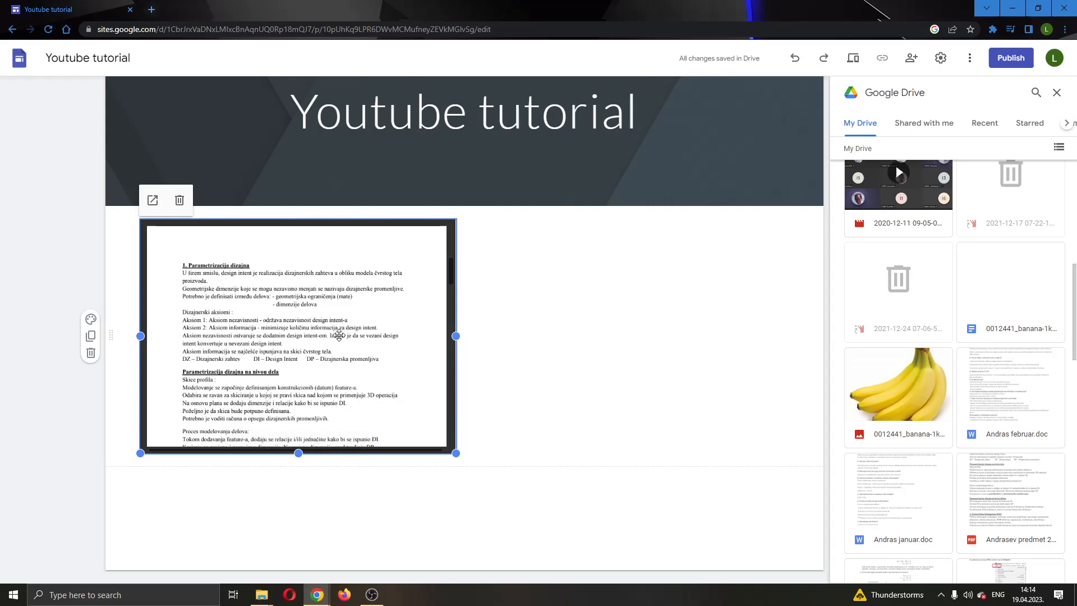
- Deselect the newly embedded six-page PDF by clicking elsewhere on the page
{"action": "left_click", "coordinate": [635, 362]}
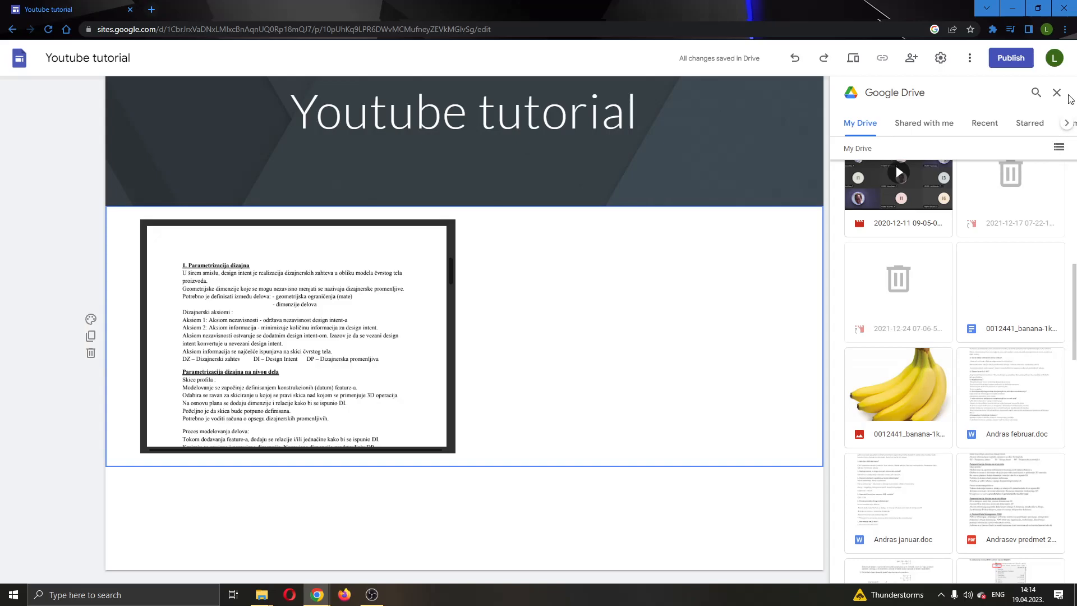
- Dismiss the Google Drive panel, returning to the Insert panel's content list
{"action": "left_click", "coordinate": [1056, 92]}
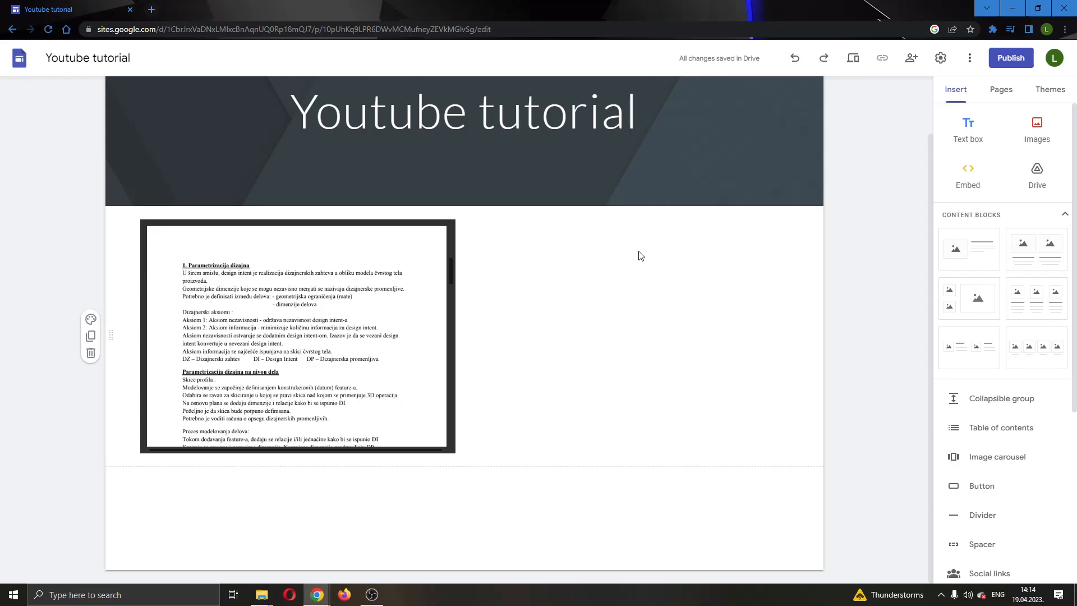
{"action": "mouse_move", "coordinate": [667, 229]}
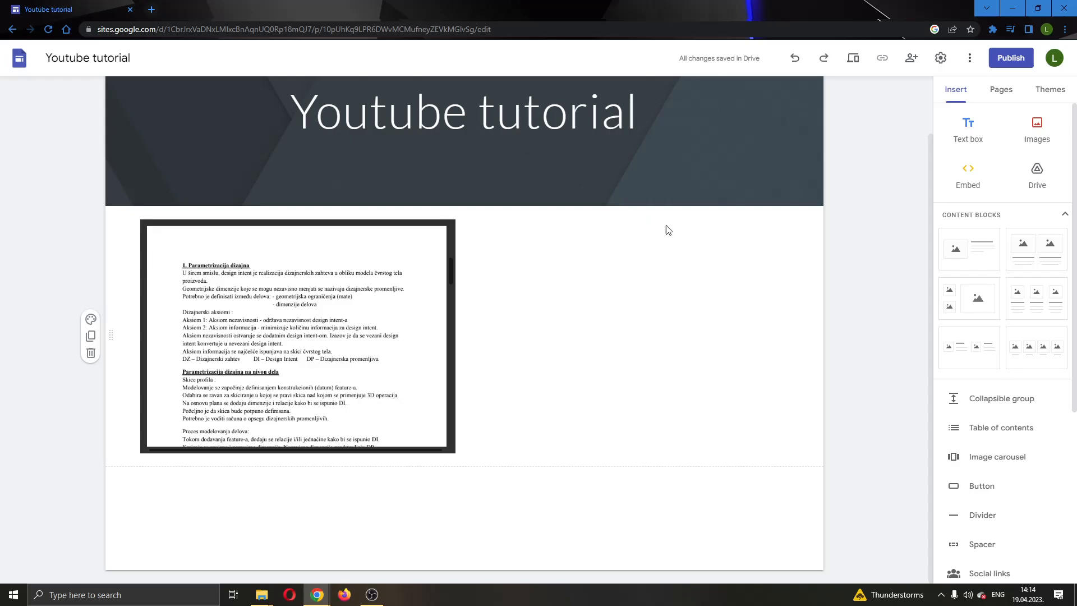